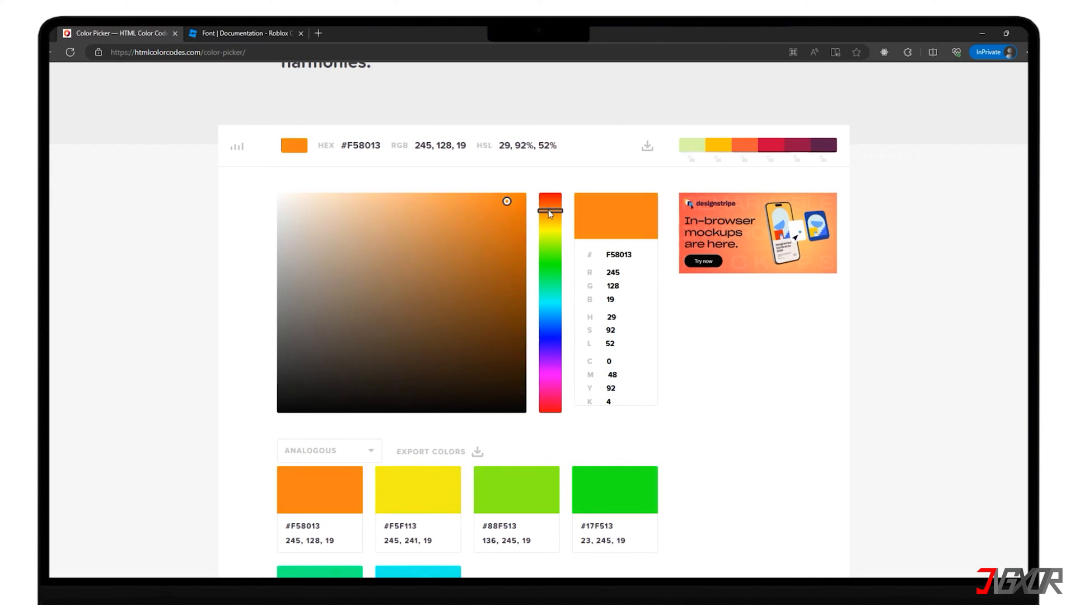
Pick bright green #32F513 on htmlcolorcodes.com and select its hex code
left_click_drag(550, 210, 549, 327)
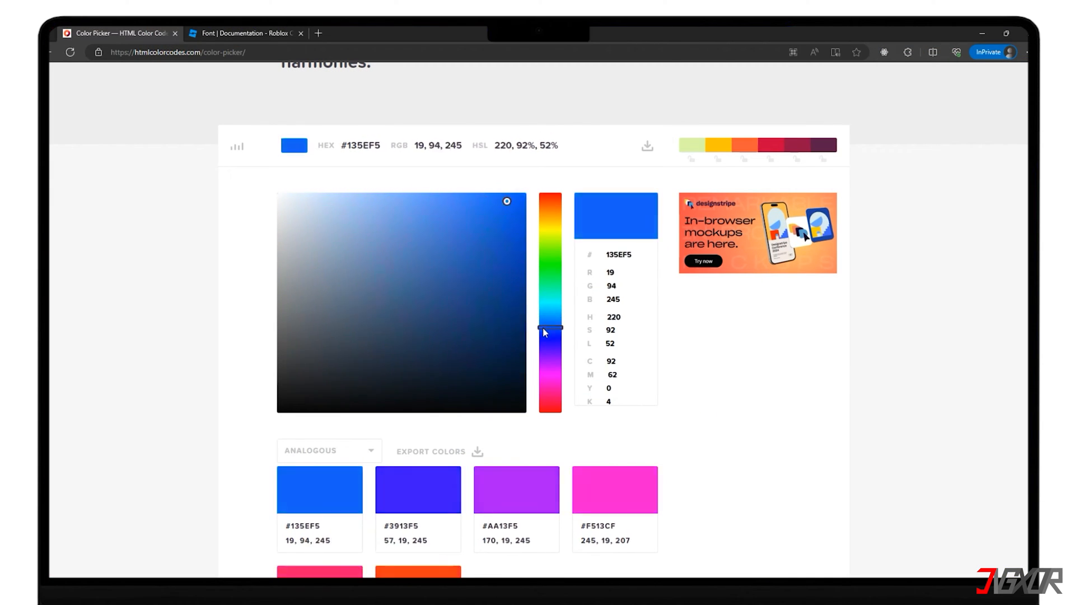
left_click_drag(550, 329, 549, 260)
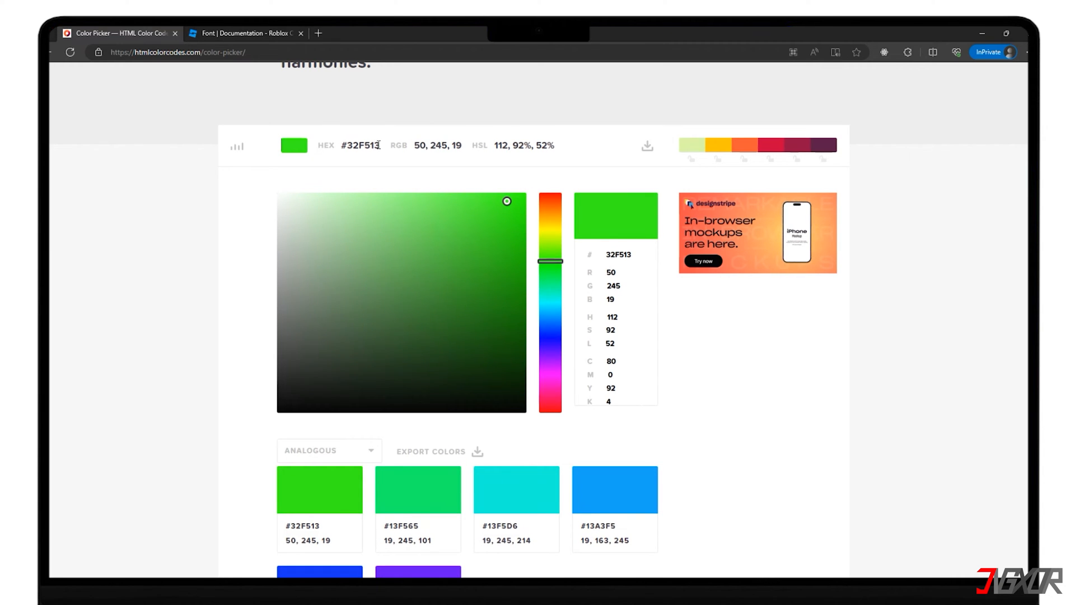
triple_click(360, 144)
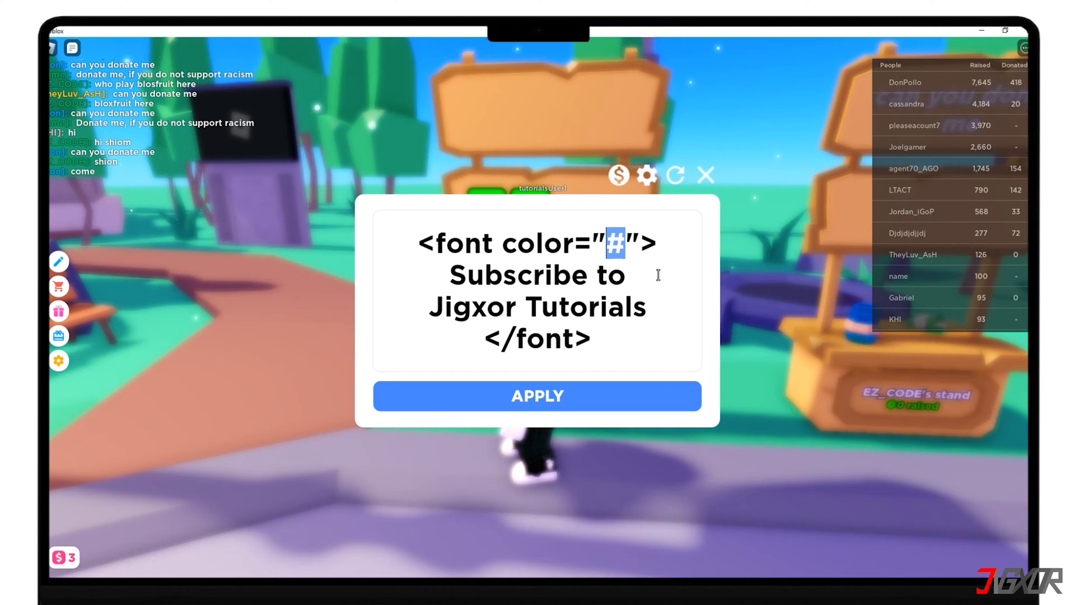
Paste 32F513 into the font color tag
type("32F513")
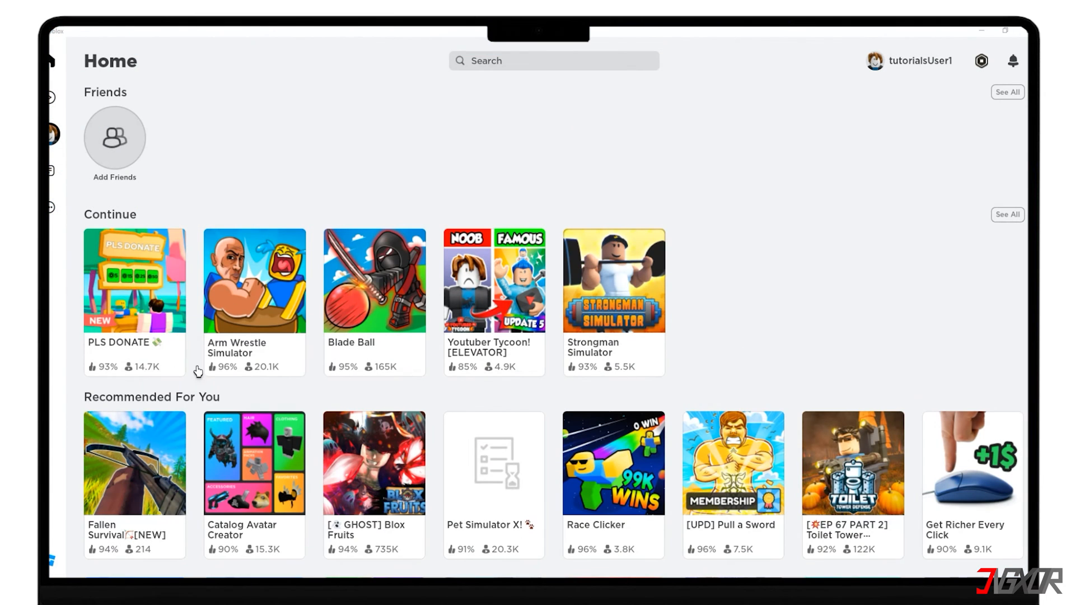
Join PLS DONATE and walk the avatar to the donation stand
left_click(134, 280)
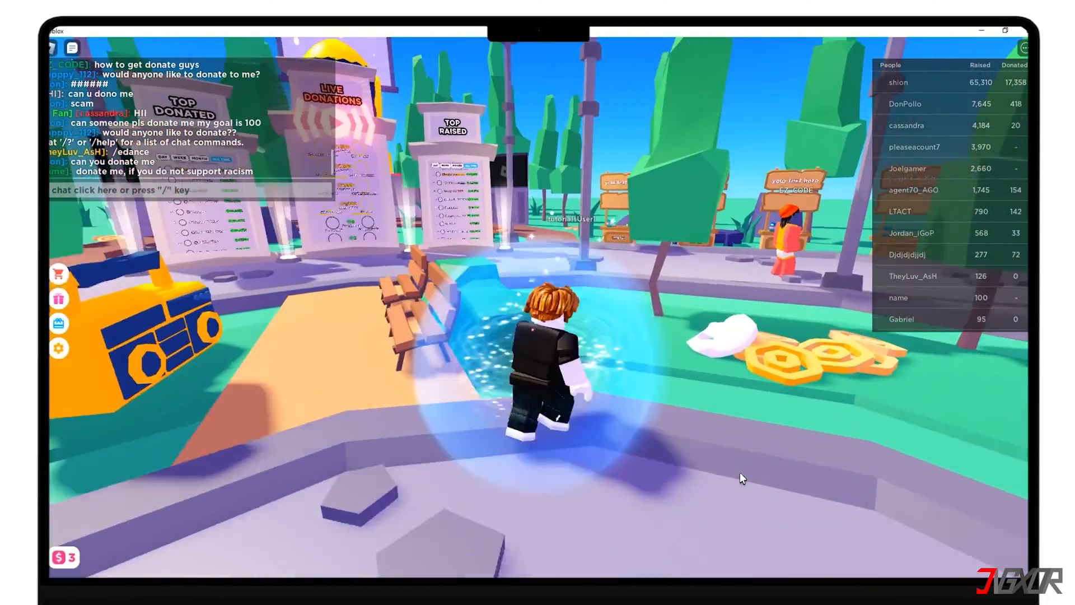
key("w")
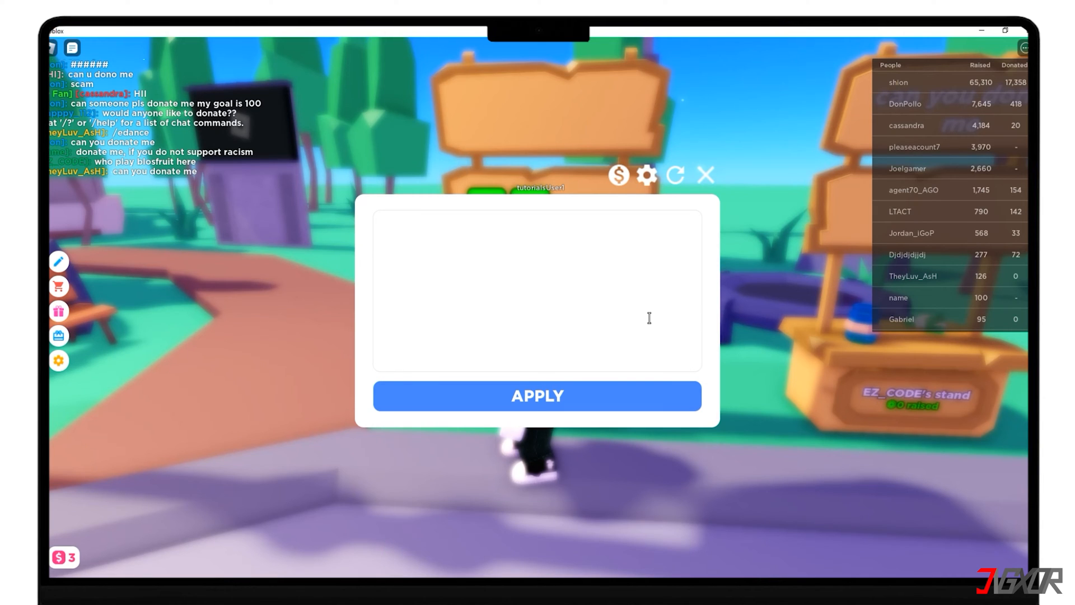
Type <font color="#">Subscribe to Jigxor Tutorials</font> into the sign text box
type("<font color=\"#\">Subscribe to Jigxor Tutorials</font>")
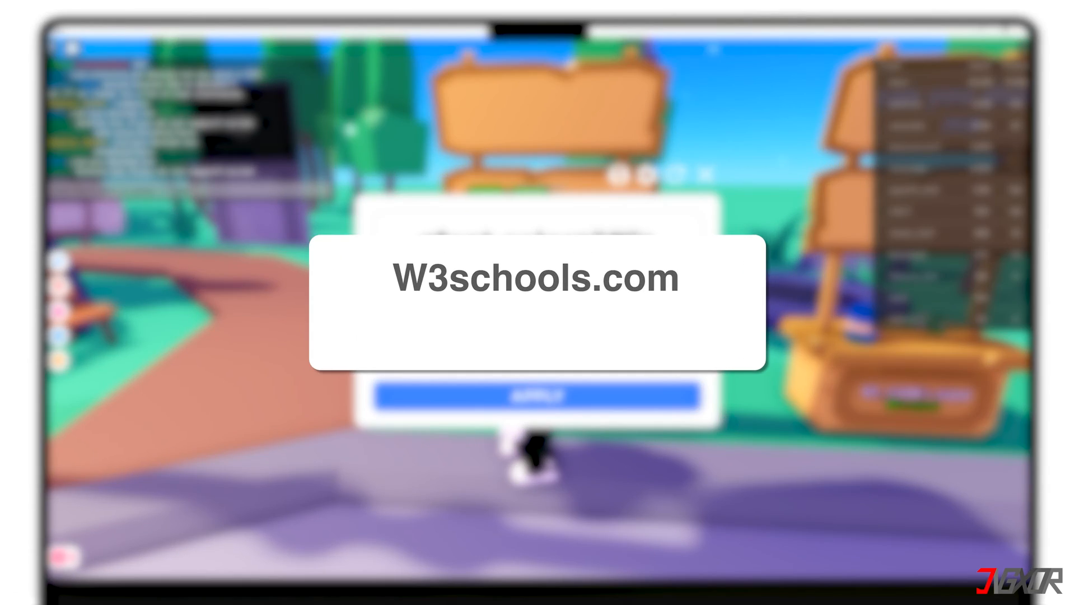
Search Google for HTMLcolorcodes.com
type("HTMLcolorcodes.com")
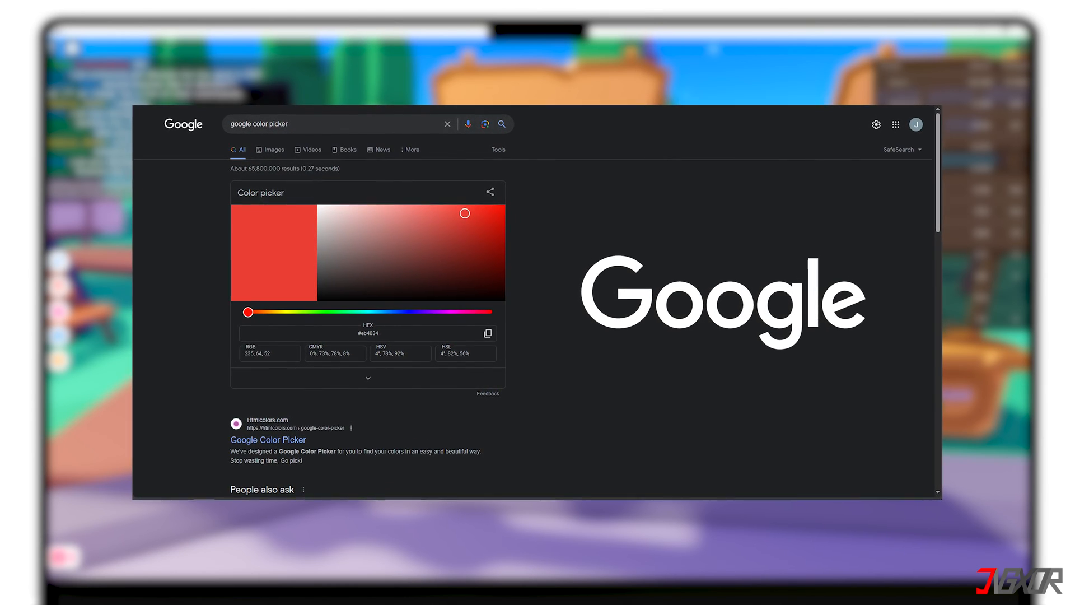
Open htmlcolorcodes.com and preview yellow, cyan and other hues on the slider
left_click(268, 439)
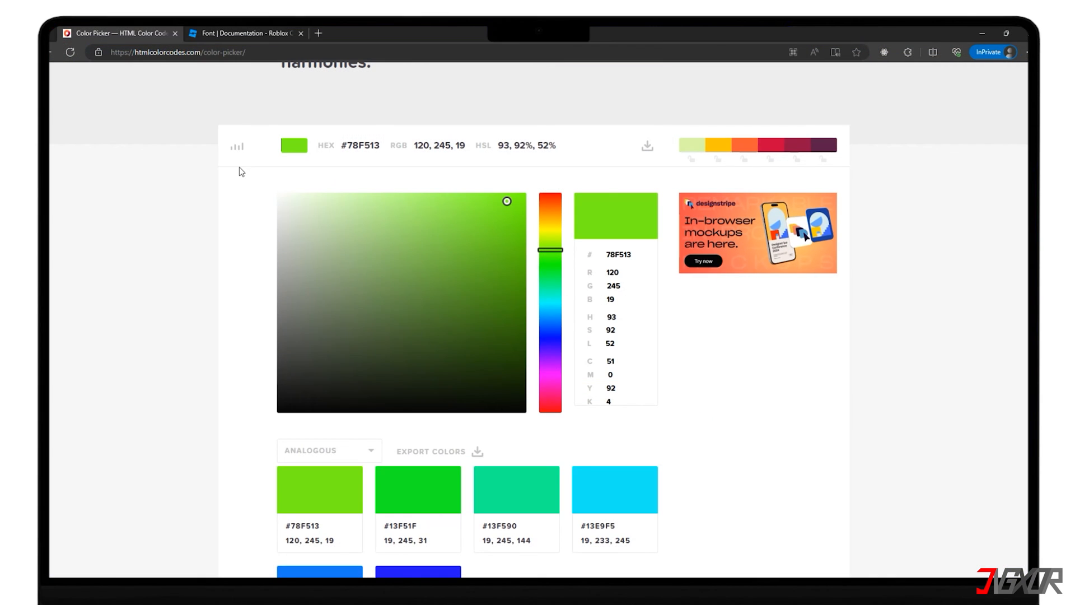
left_click_drag(549, 248, 550, 228)
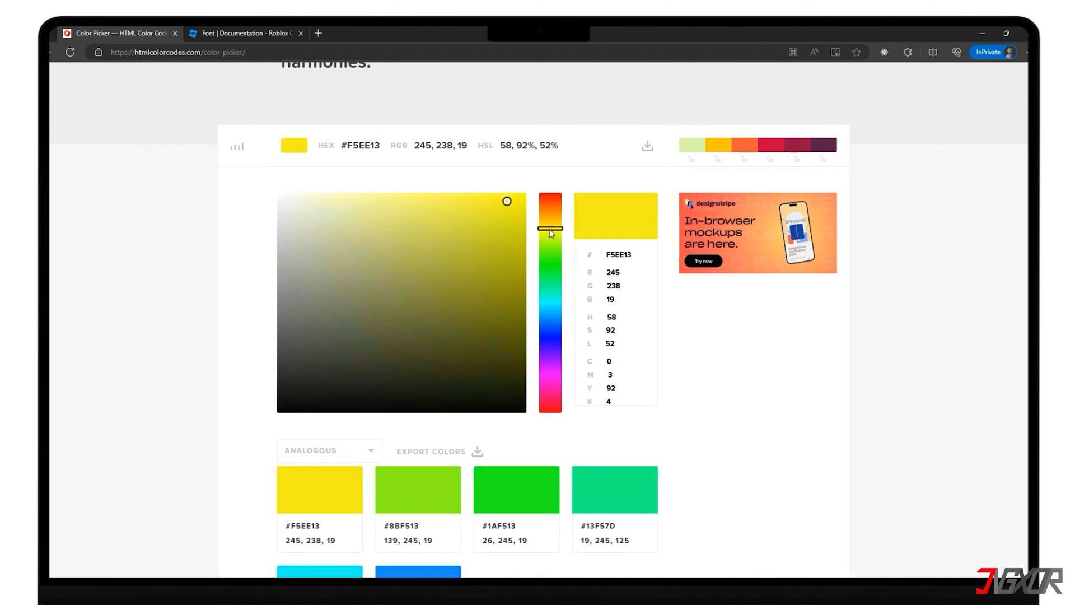
left_click_drag(550, 228, 549, 305)
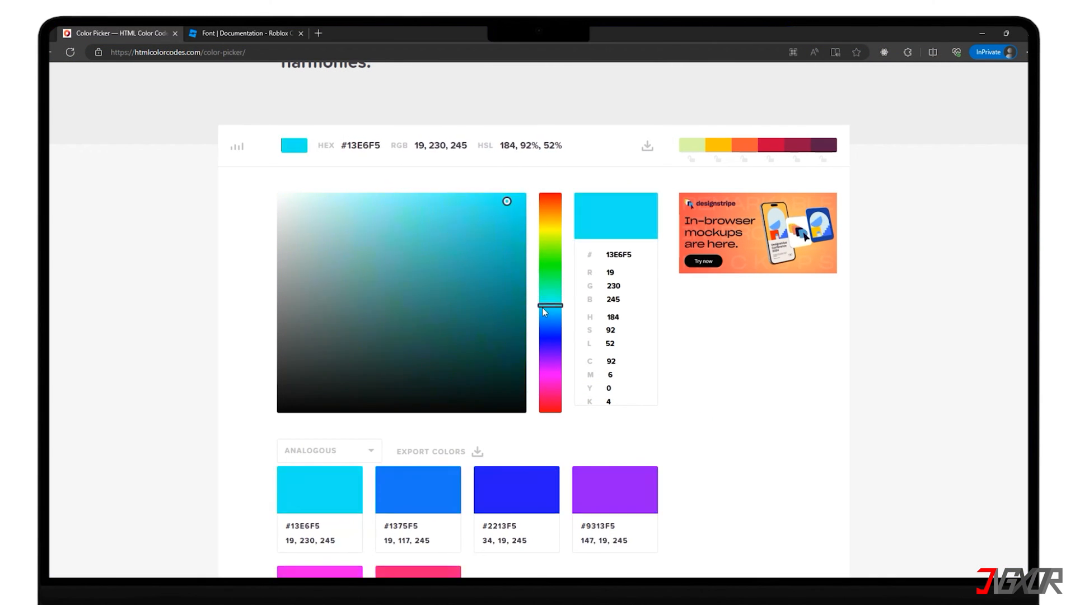
left_click_drag(550, 304, 550, 265)
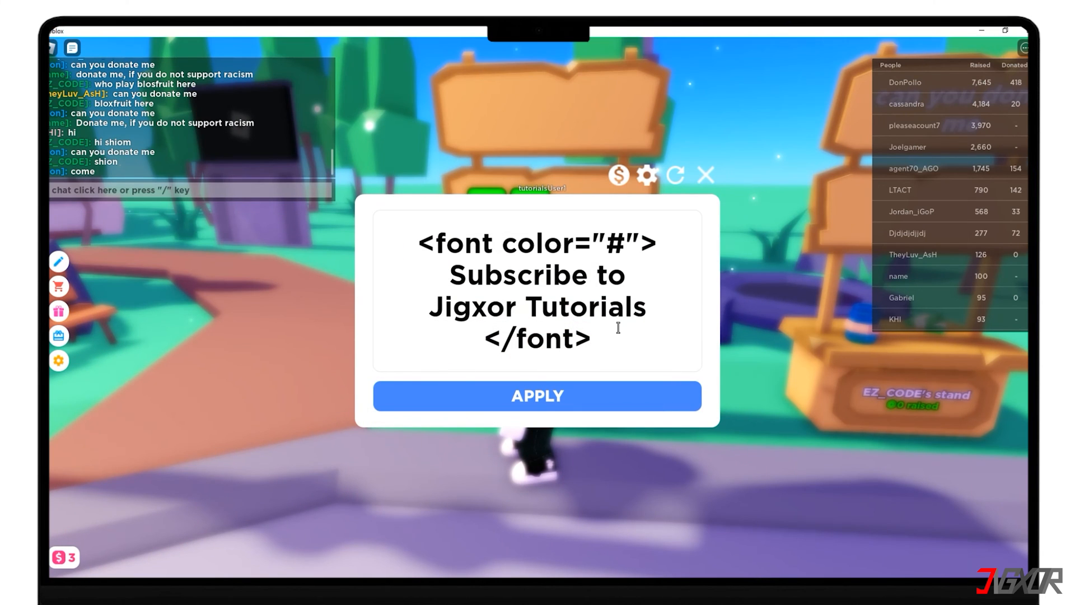
Set the font tag to color #32F513, font Arial and size 20
double_click(615, 242)
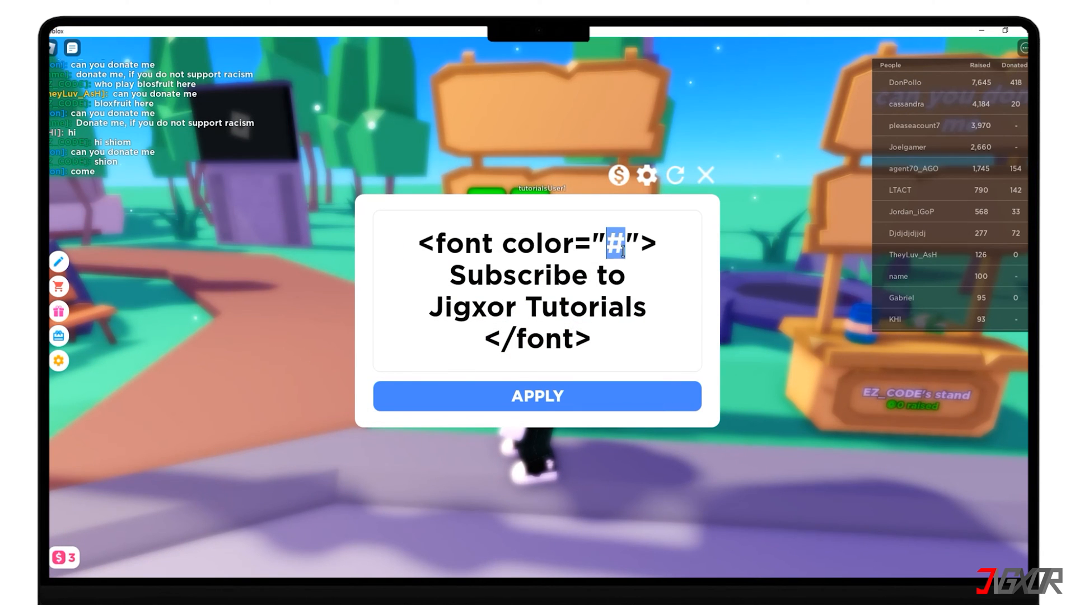
type("32F513")
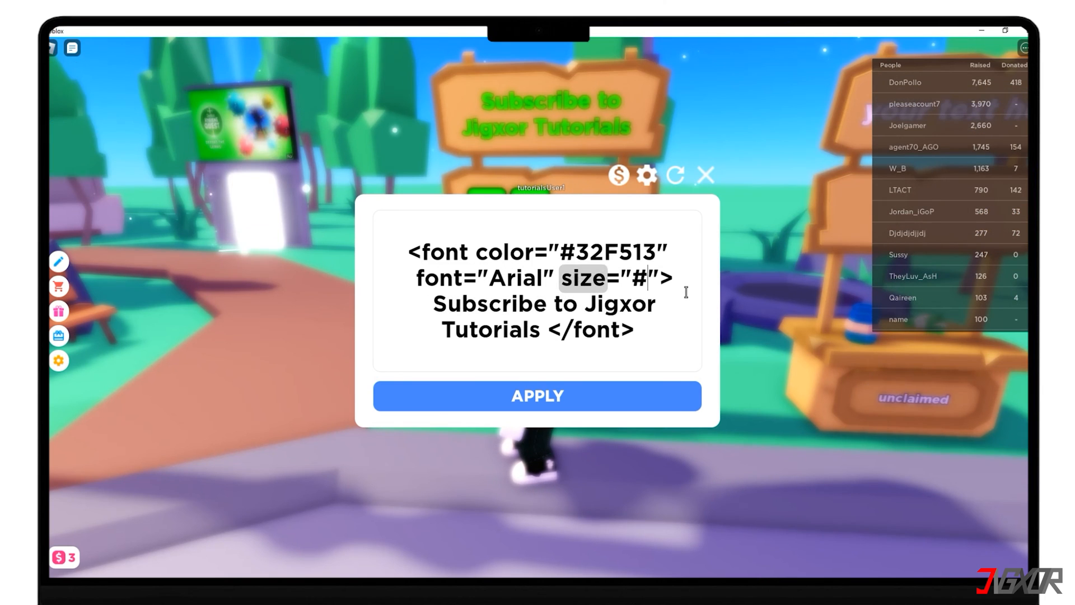
type("2")
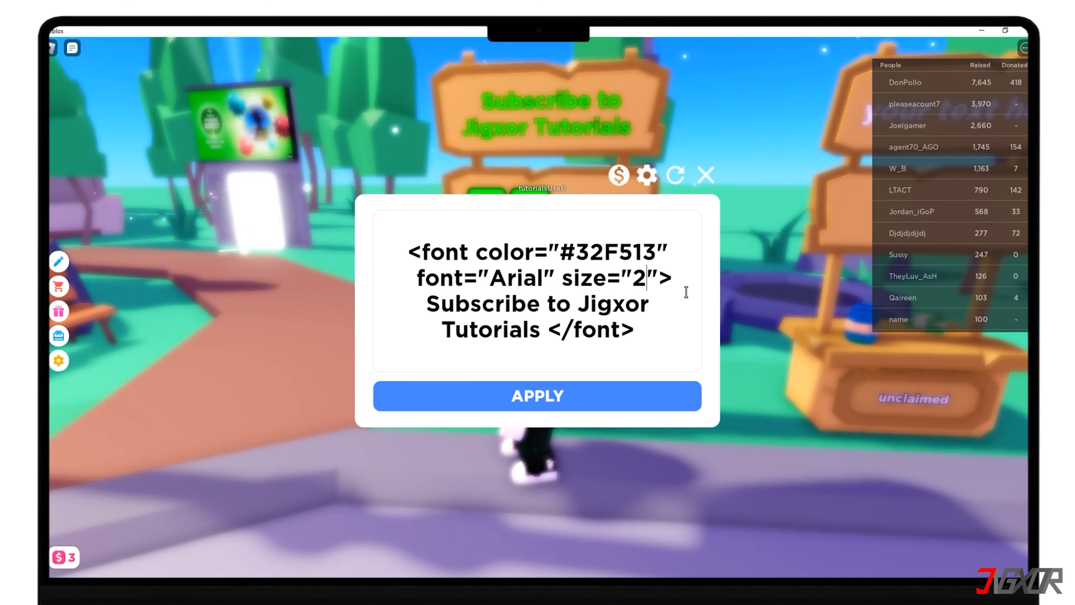
type("0")
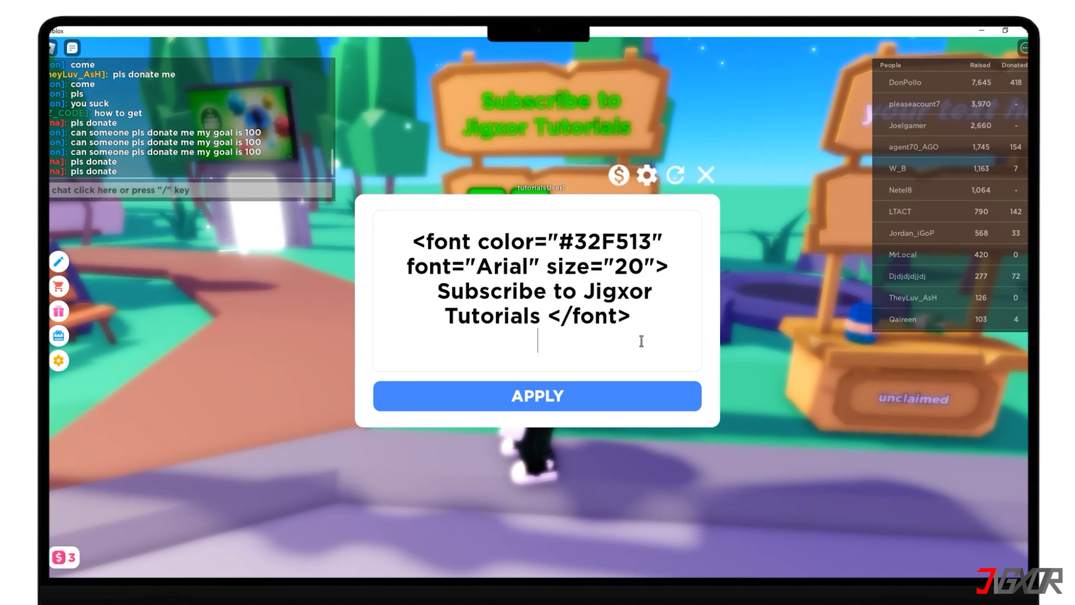
Add 'Like the video' in a #EA2A08 stroke tag and apply the sign text
type("<stroke color=\"#\">Like the video </stroke>")
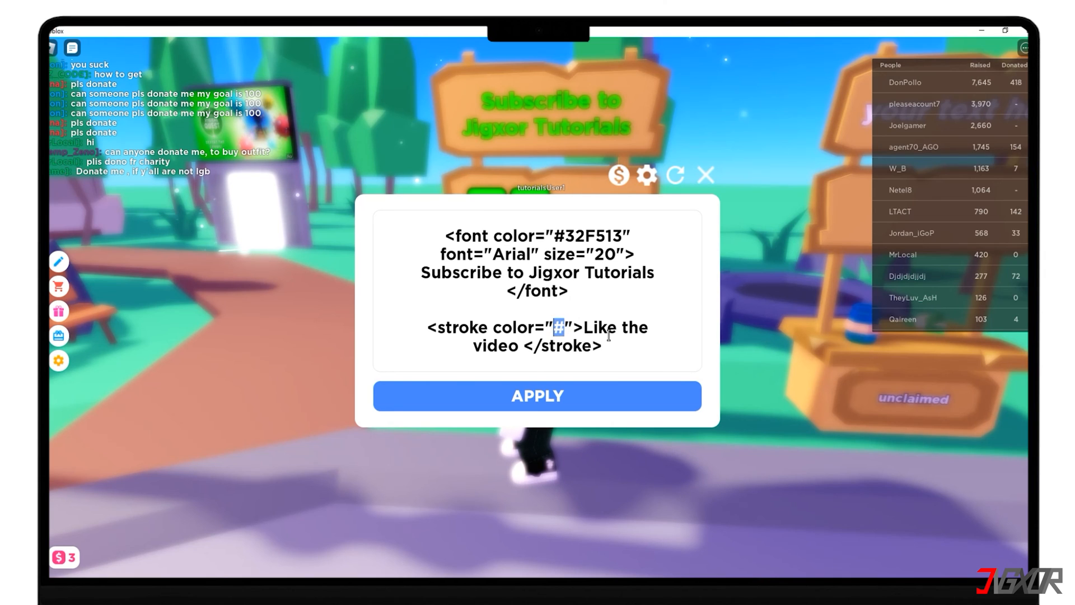
type("#EA2A08")
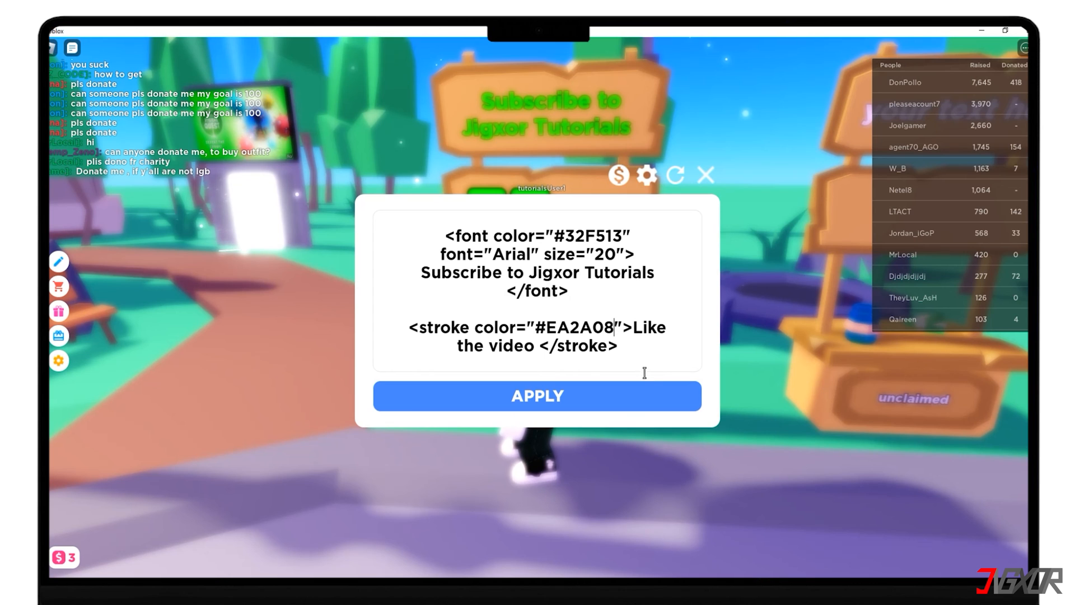
left_click(537, 396)
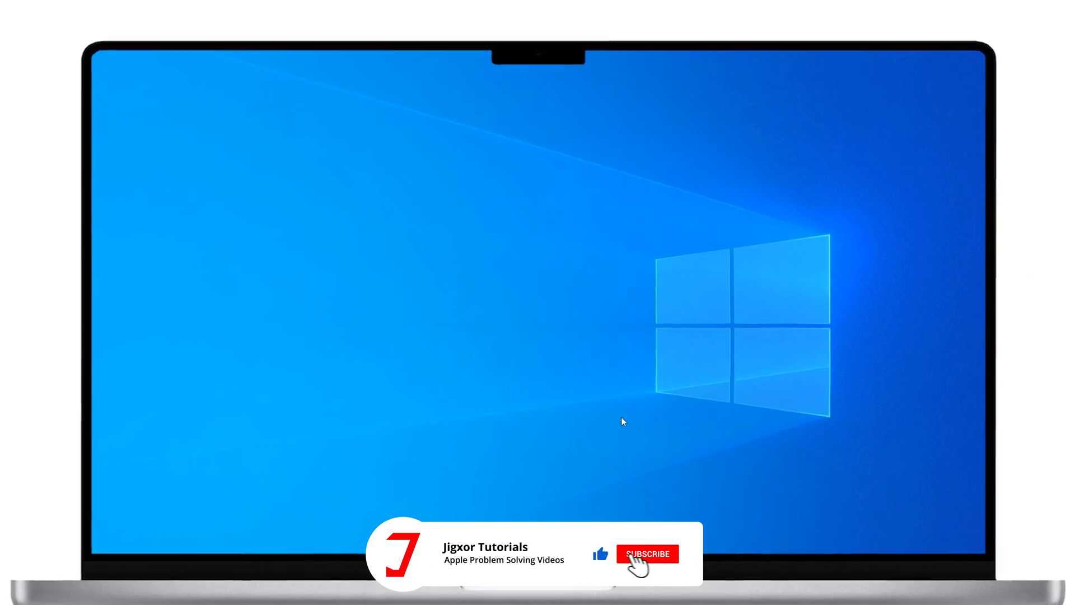
Exit Roblox to the Windows desktop
left_click(648, 553)
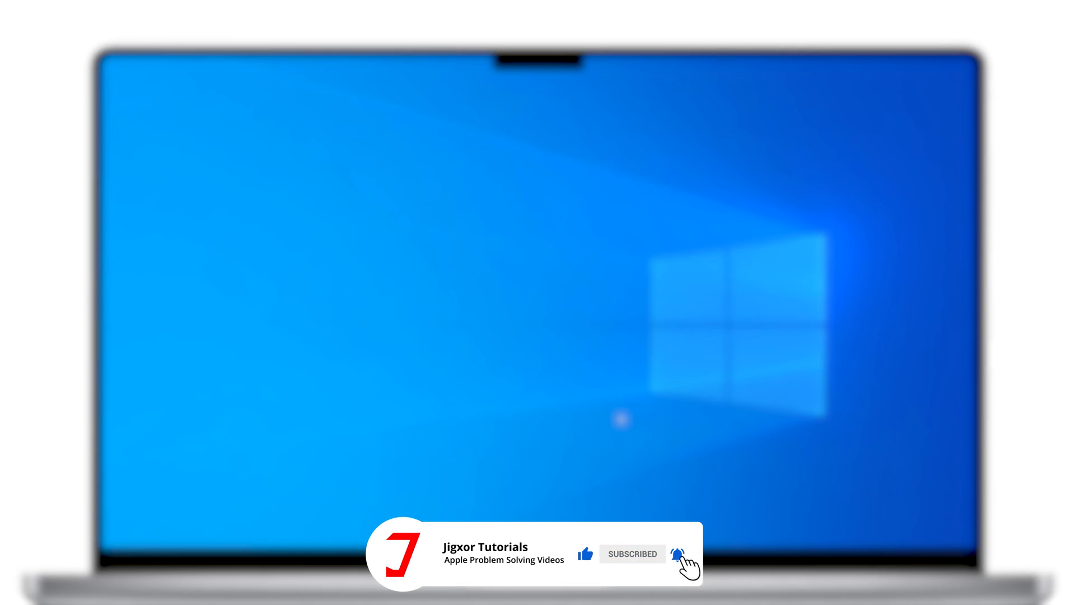